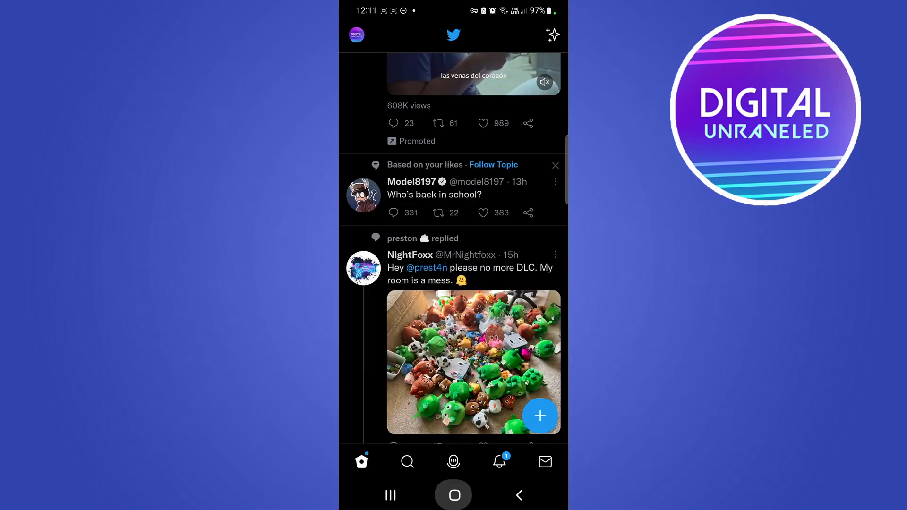
Leave Twitter and return to the phone's home screen.
click(455, 494)
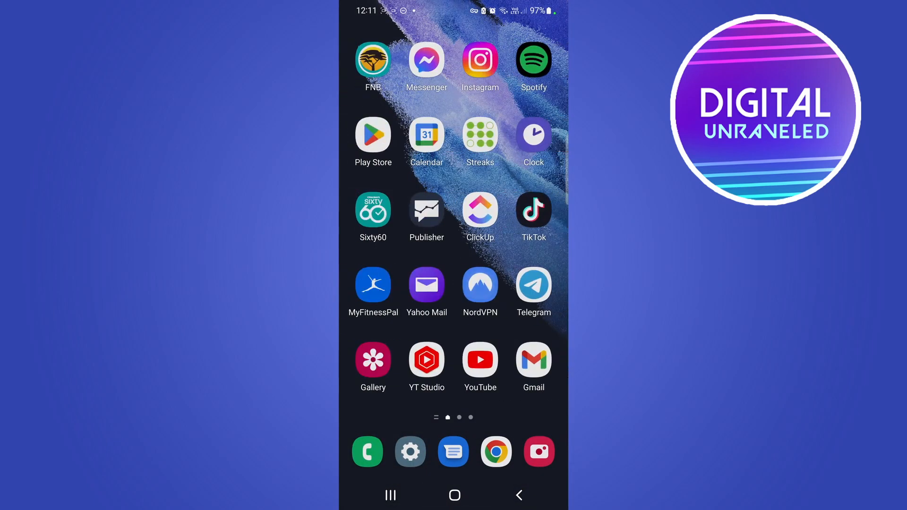
Launch Spotify and expand the 'Never Knew' lyrics to full screen.
click(532, 61)
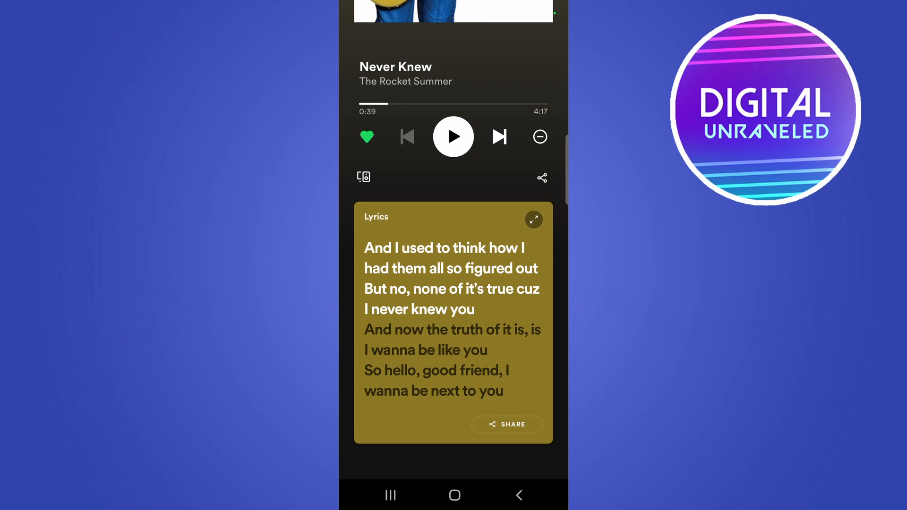
click(533, 219)
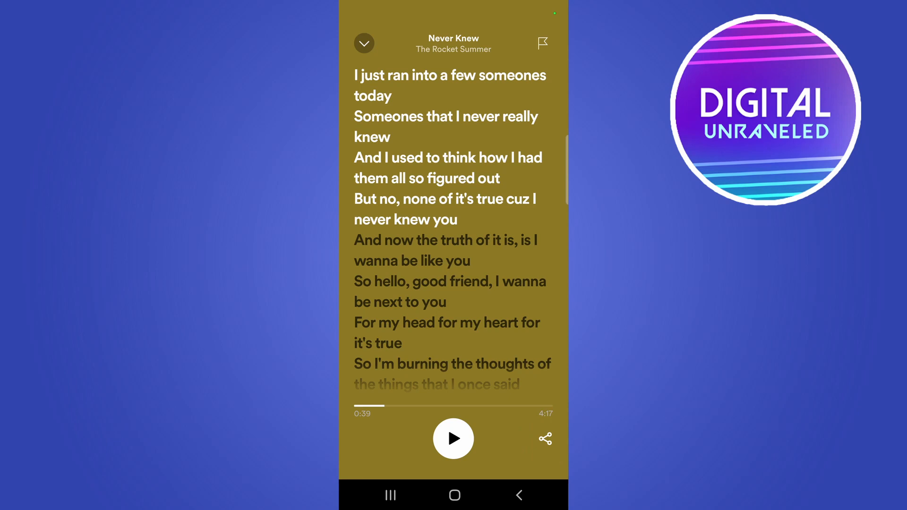
Select only the line "And no, none of it's true cuz I never knew you" and create the lyrics card.
click(544, 437)
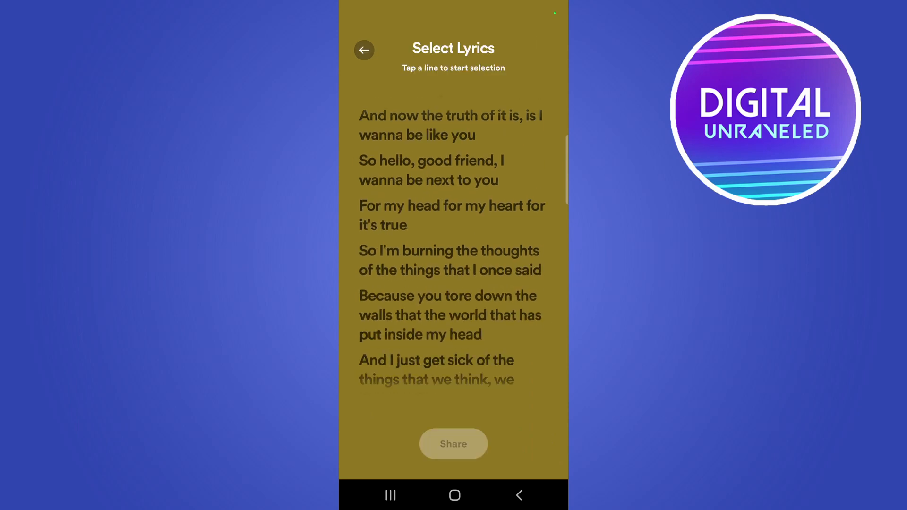
scroll(down, 3)
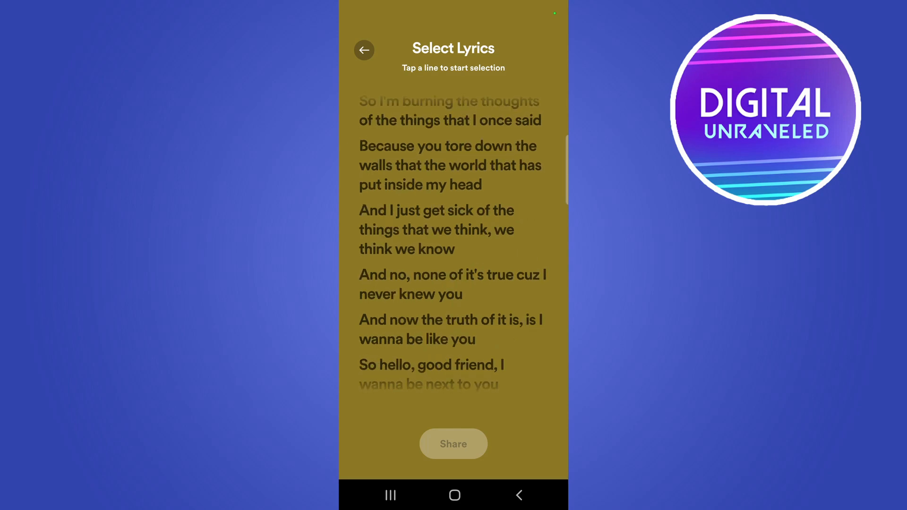
click(453, 229)
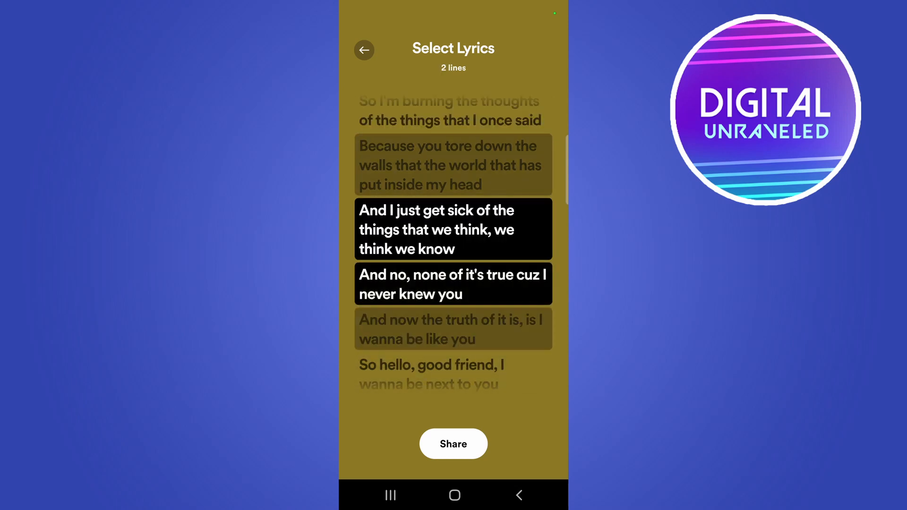
click(452, 229)
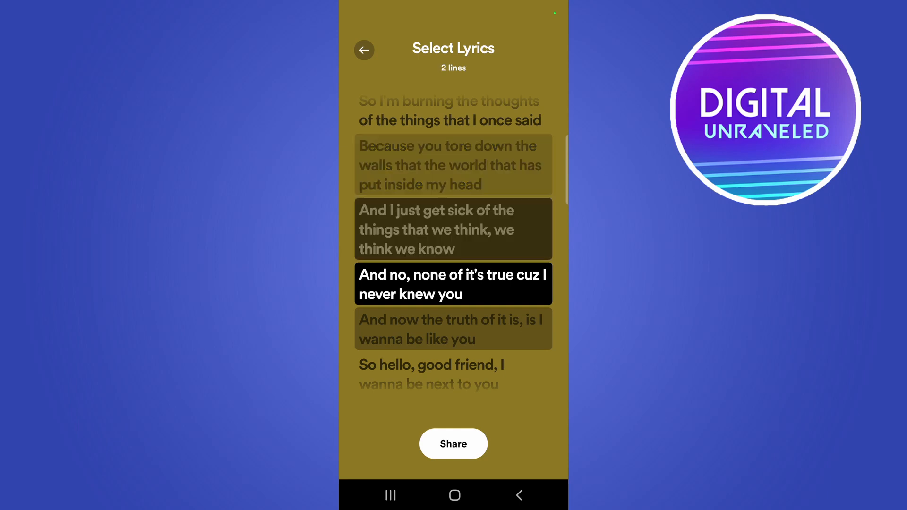
click(453, 328)
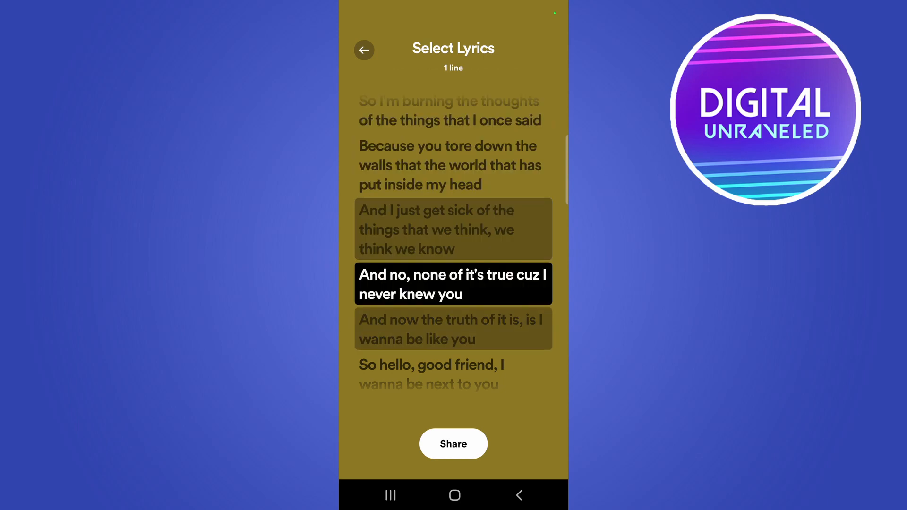
click(453, 443)
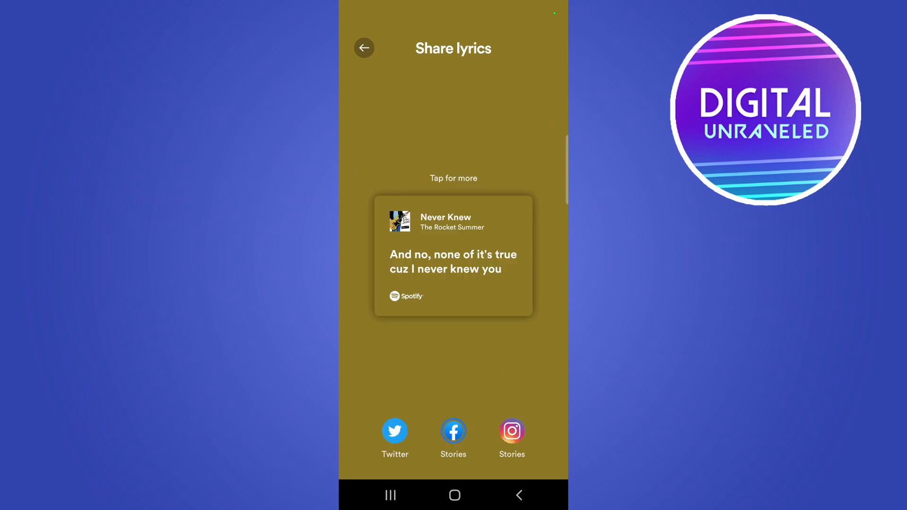
Share the lyrics card to Twitter, producing a tweet draft with the track link.
click(395, 431)
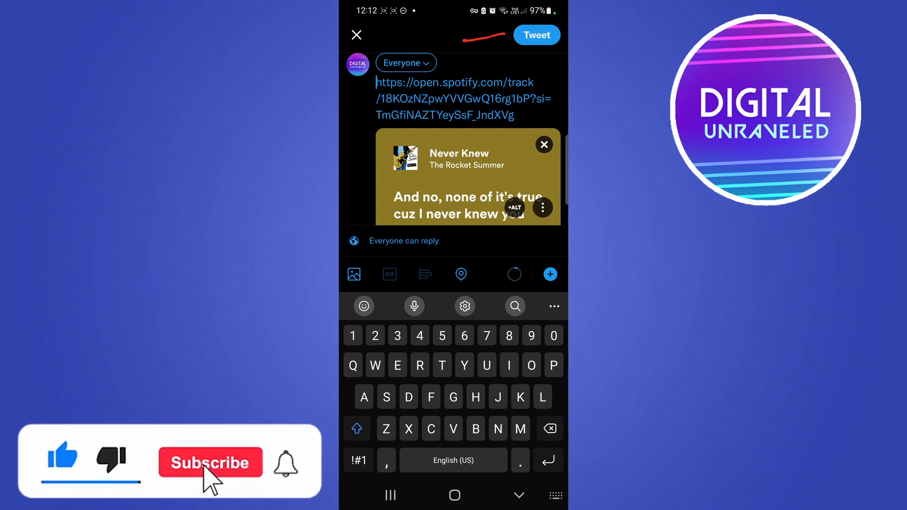
click(209, 462)
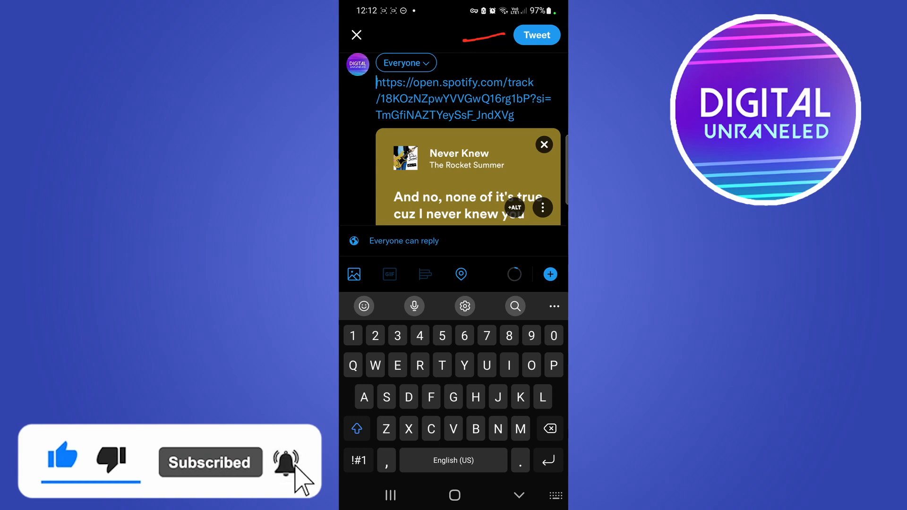